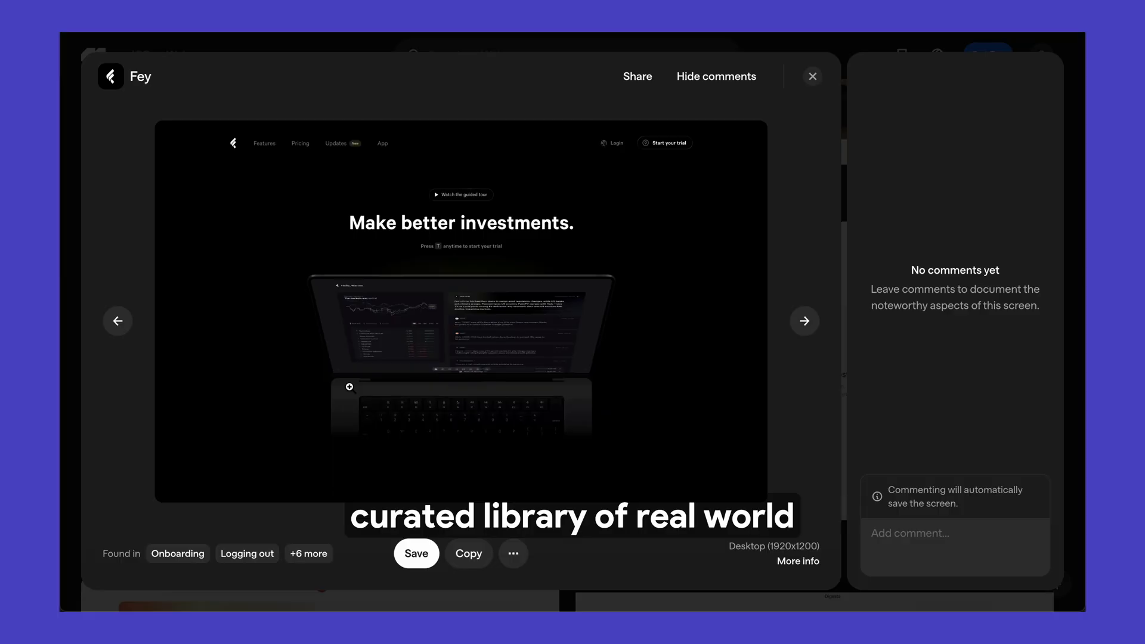
- Switch from the Fey screen to Origin's onboarding flow and advance to the Create an account screens
left_click(804, 320)
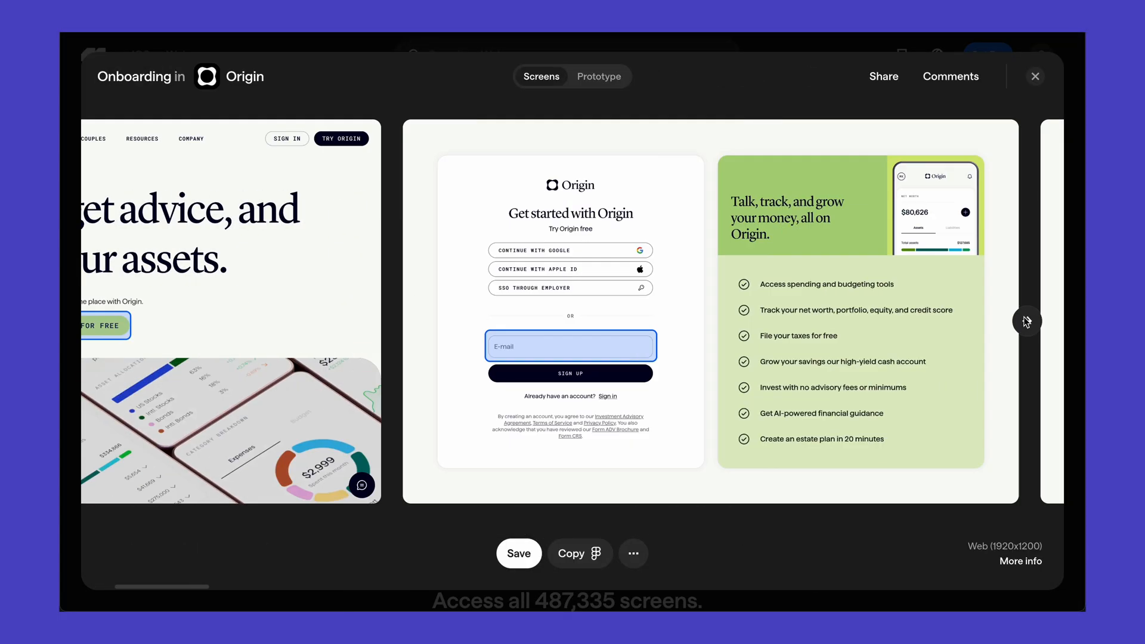
left_click(1027, 321)
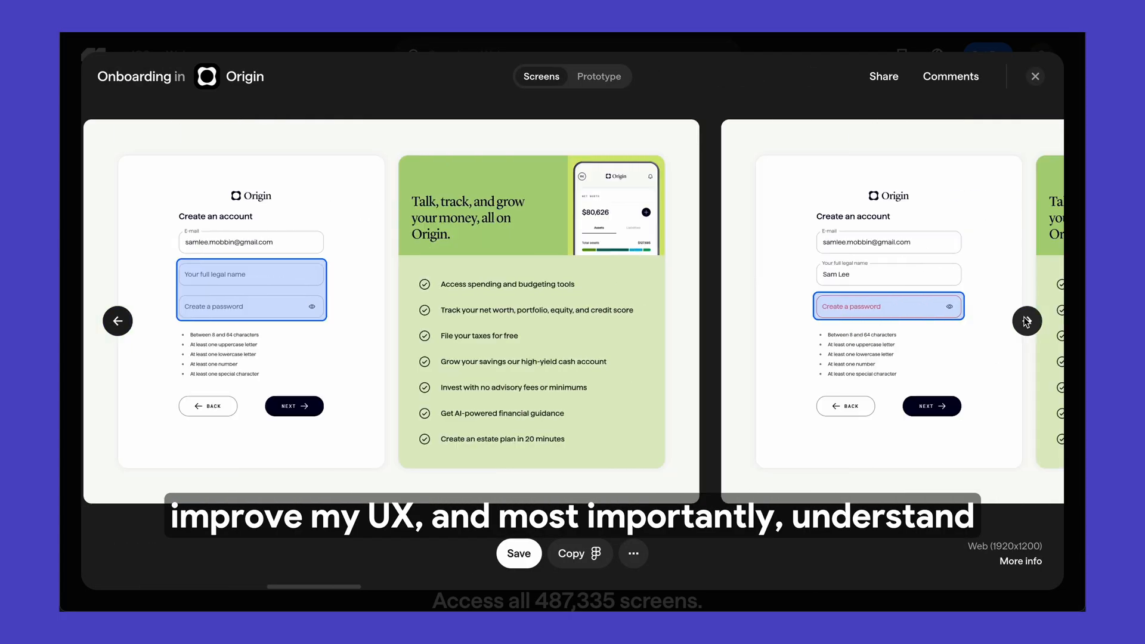